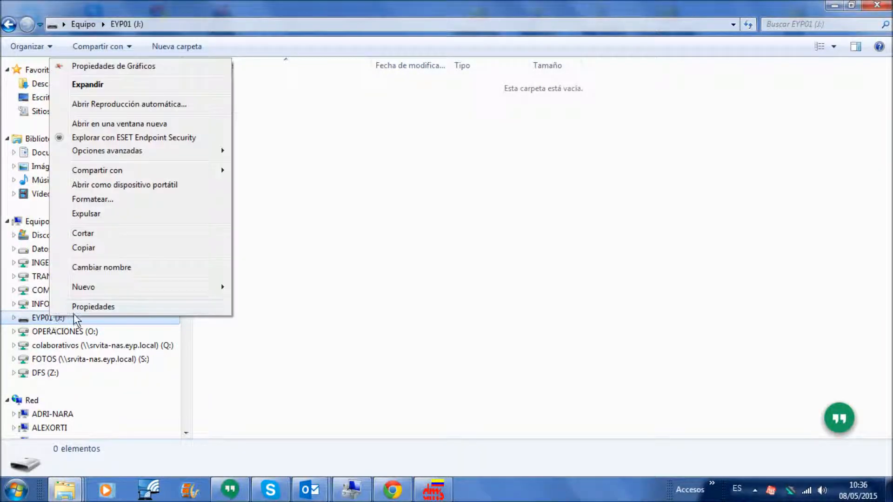
Step: Safely eject the EYP01 (J:) SD card drive from the Explorer navigation pane
left_click(93, 306)
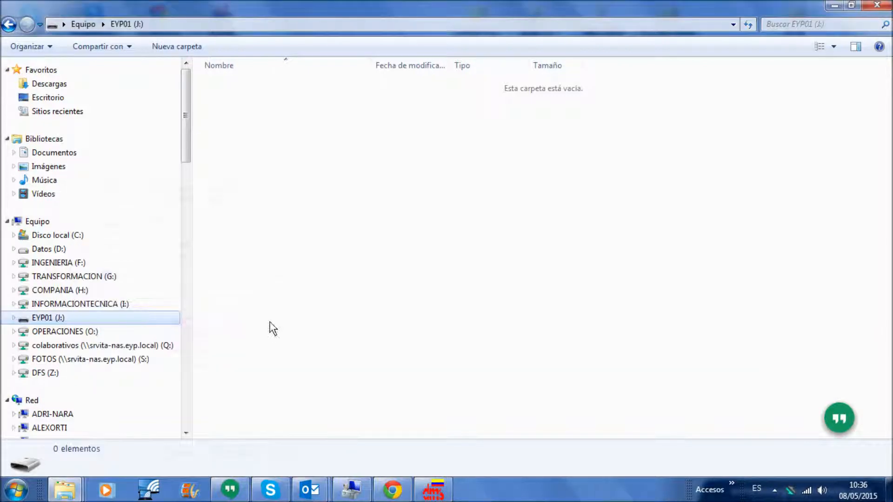
right_click(48, 319)
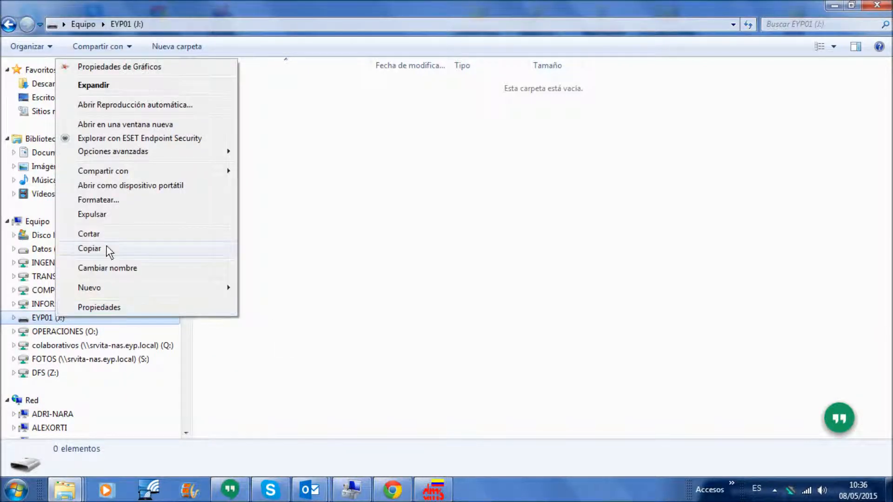
left_click(92, 214)
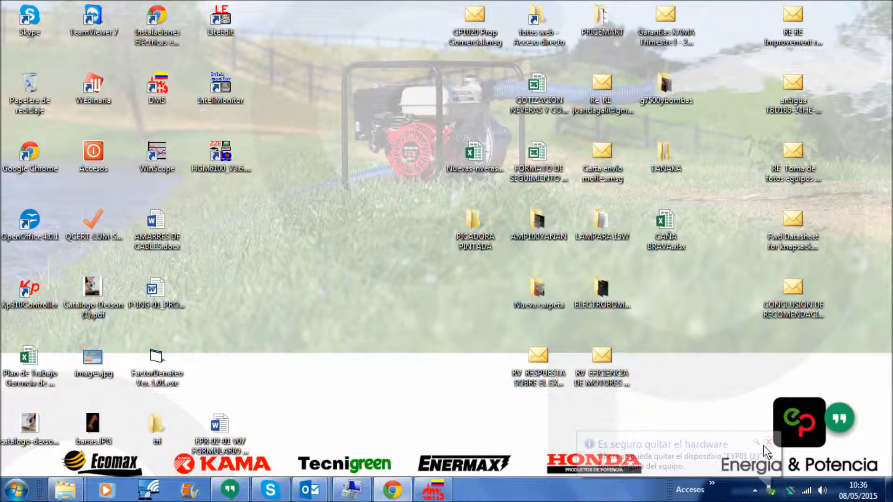
Step: Dismiss the safe-removal notice and load the SDCard-FORdATAsAVE01 sketch from _DataLogger
left_click(770, 443)
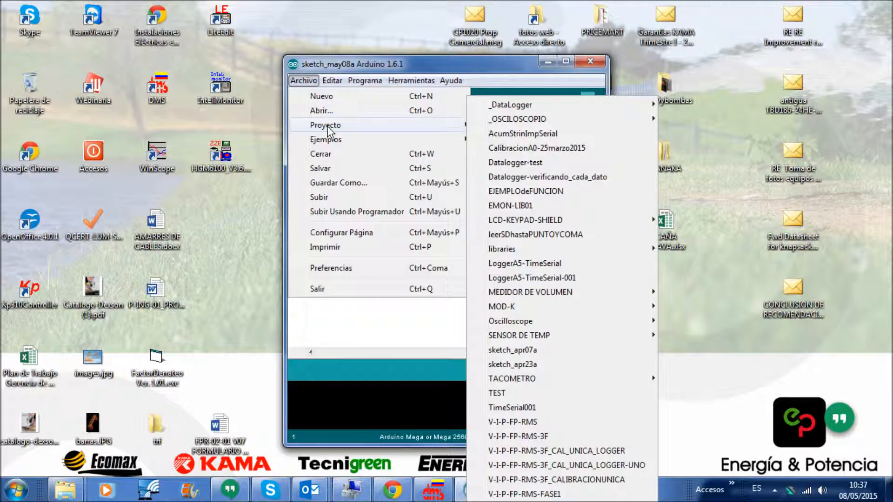
mouse_move(509, 117)
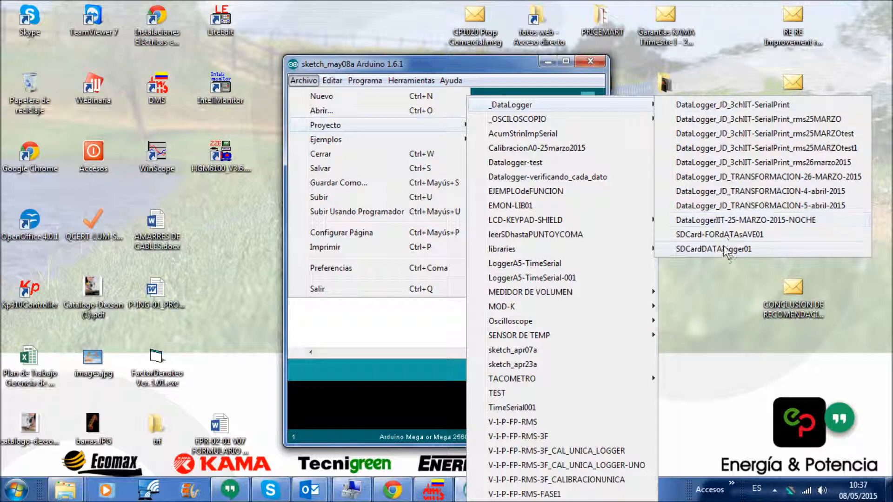
left_click(714, 249)
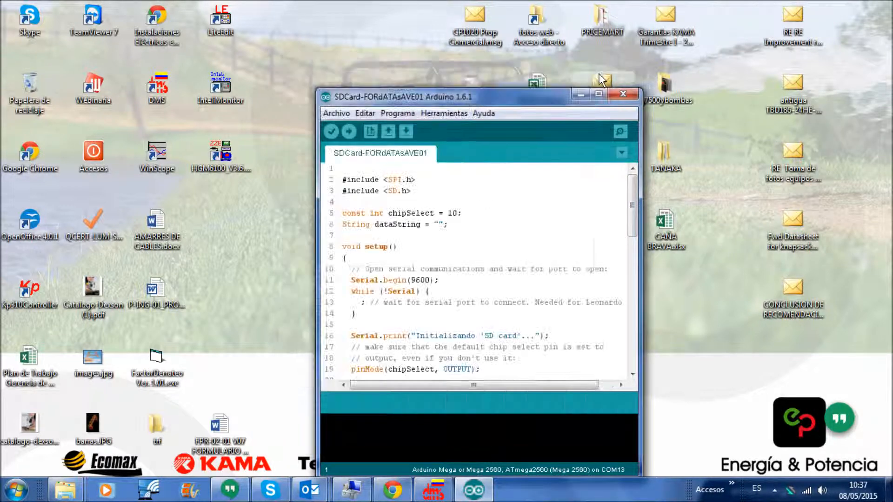
Step: Maximize the sketch window, keep COM13 for the Arduino Mega 2560, and review the code
left_click(122, 20)
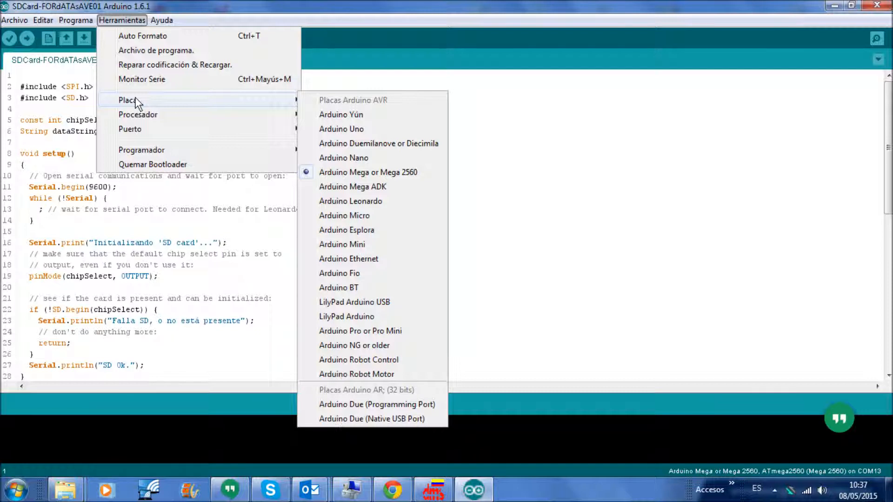
mouse_move(130, 130)
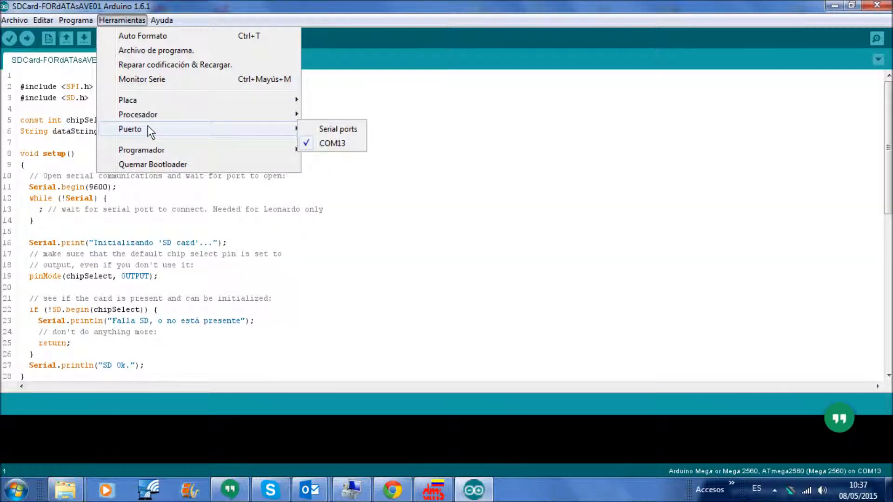
left_click(156, 120)
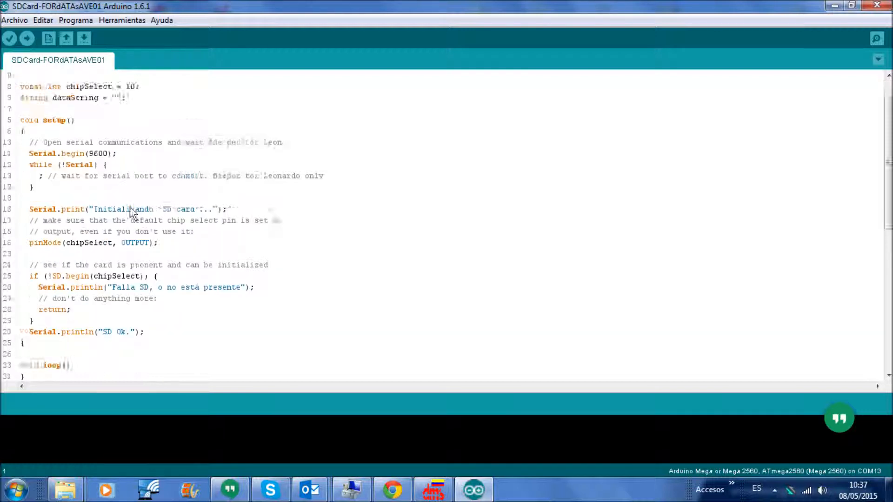
scroll("down", 3)
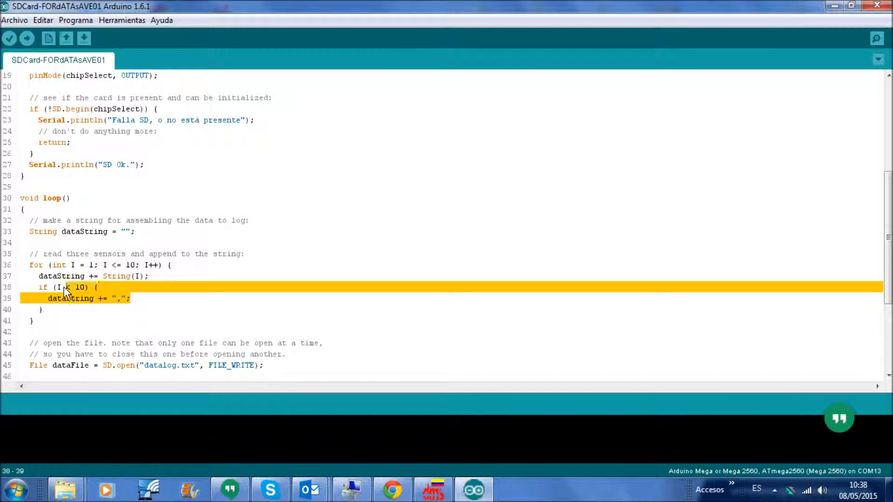
scroll("down", 3)
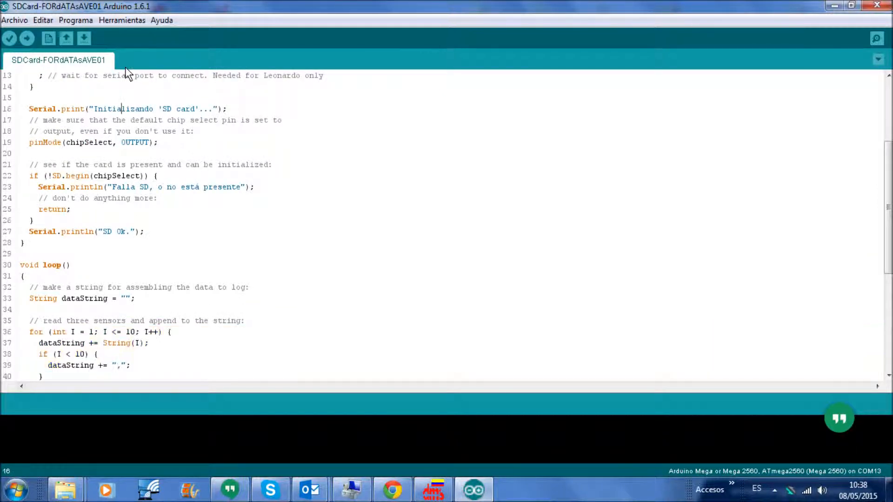
mouse_move(27, 38)
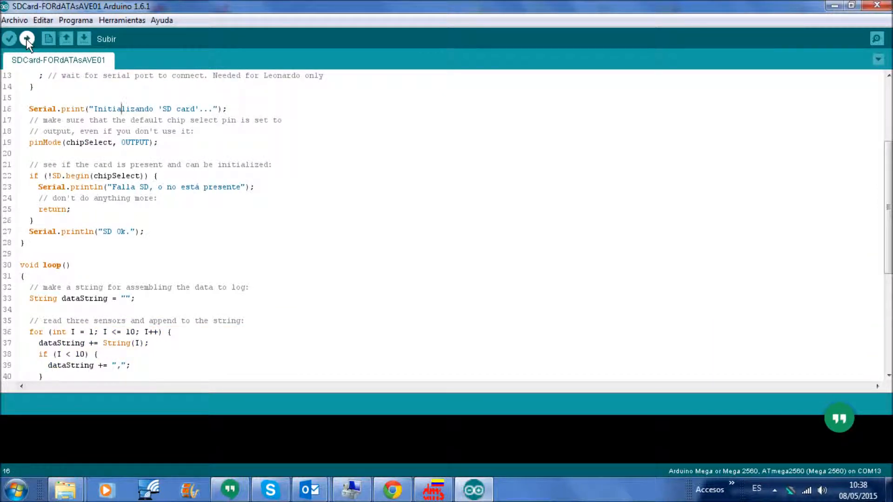
Step: Upload the SD-card logging sketch to the Arduino Mega 2560 board
left_click(27, 38)
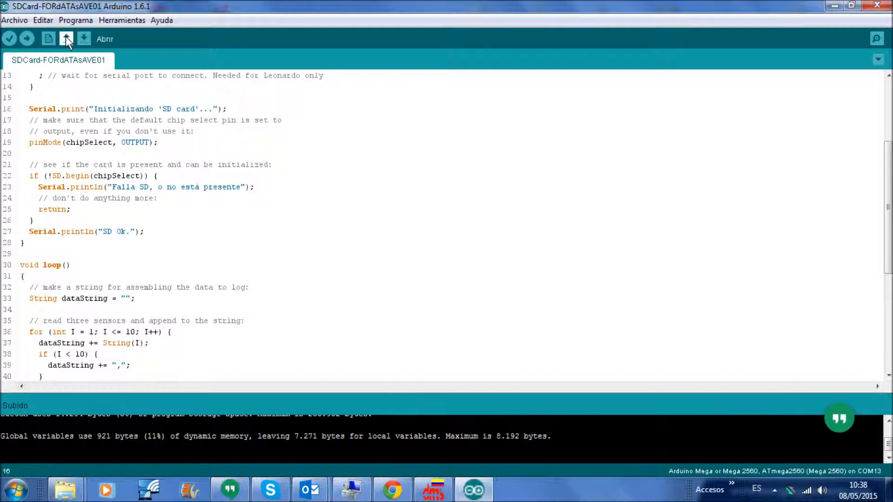
left_click(121, 19)
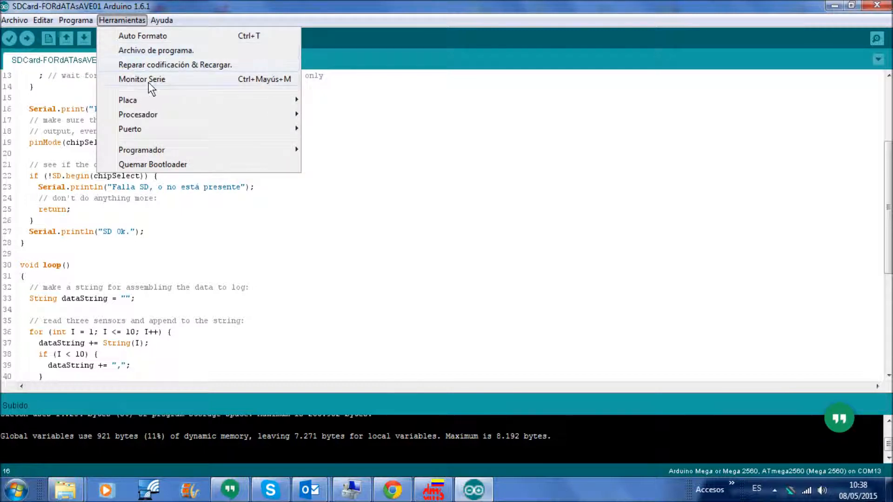
left_click(141, 79)
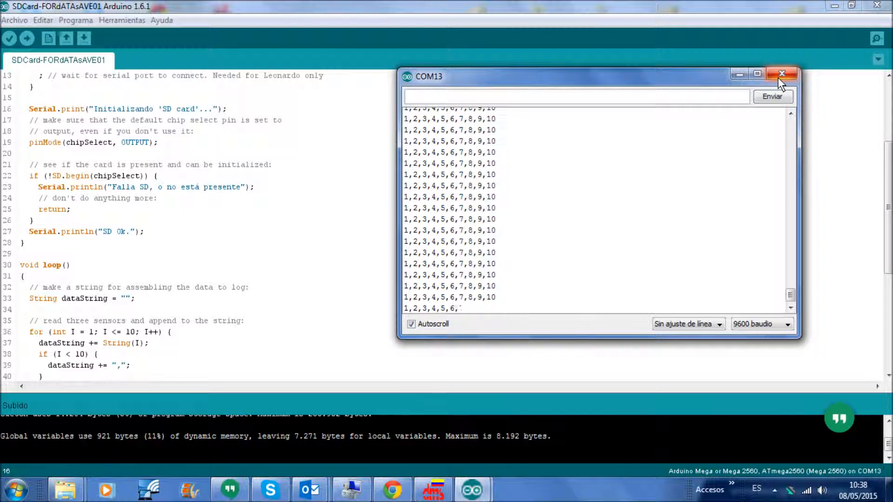
left_click(782, 74)
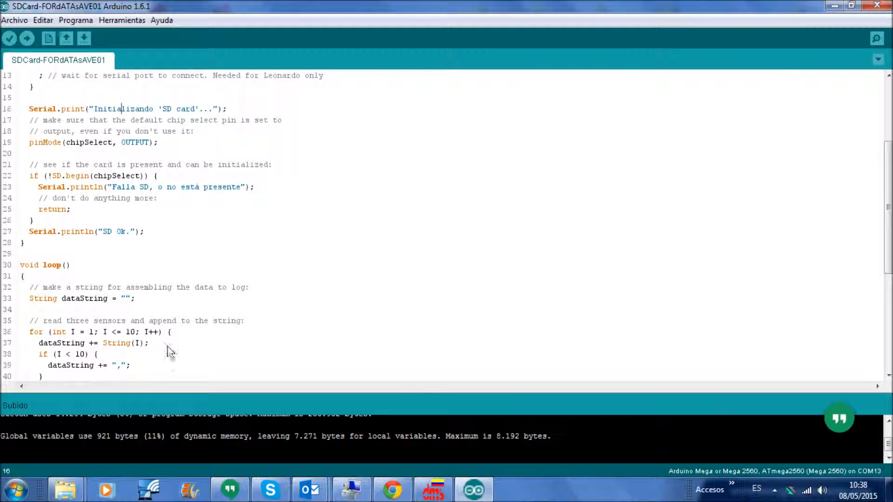
Step: Scroll through the loop() code that writes dataString to datalog.txt
scroll("down", 3)
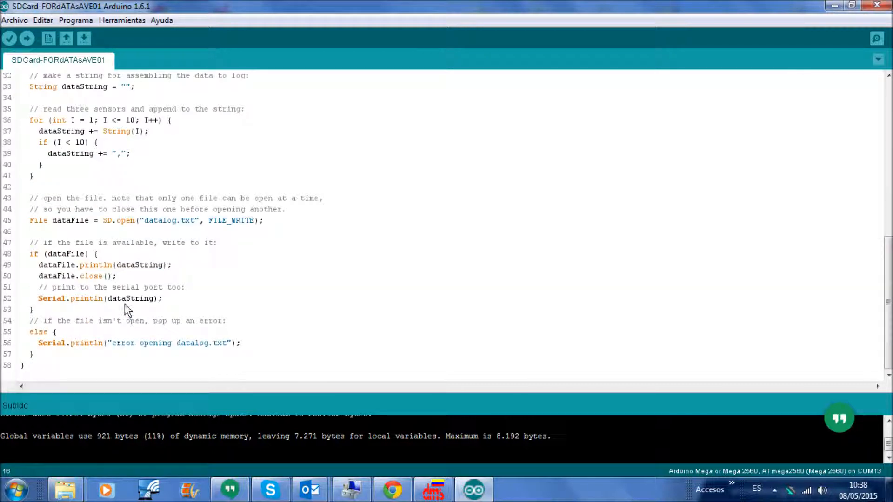
mouse_move(132, 276)
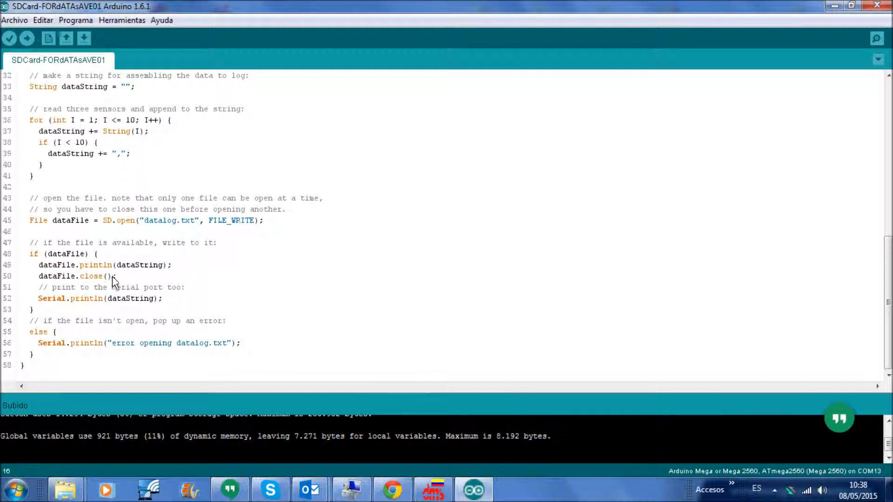
mouse_move(105, 283)
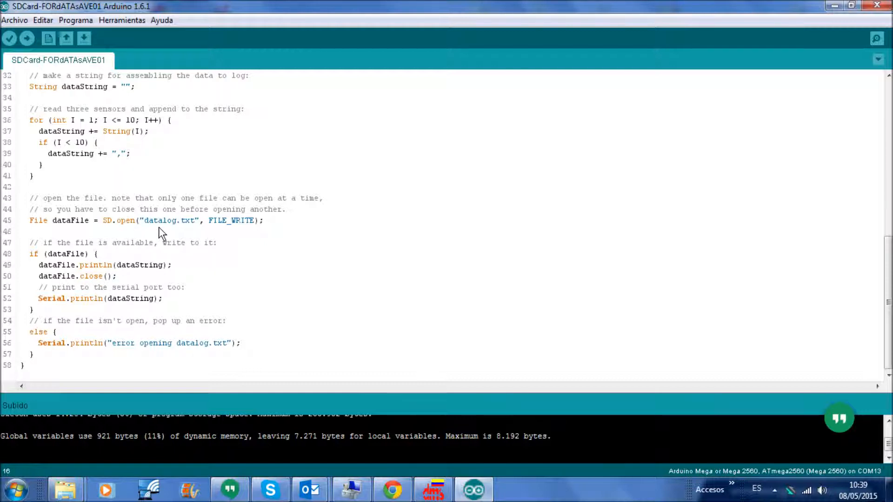
mouse_move(144, 259)
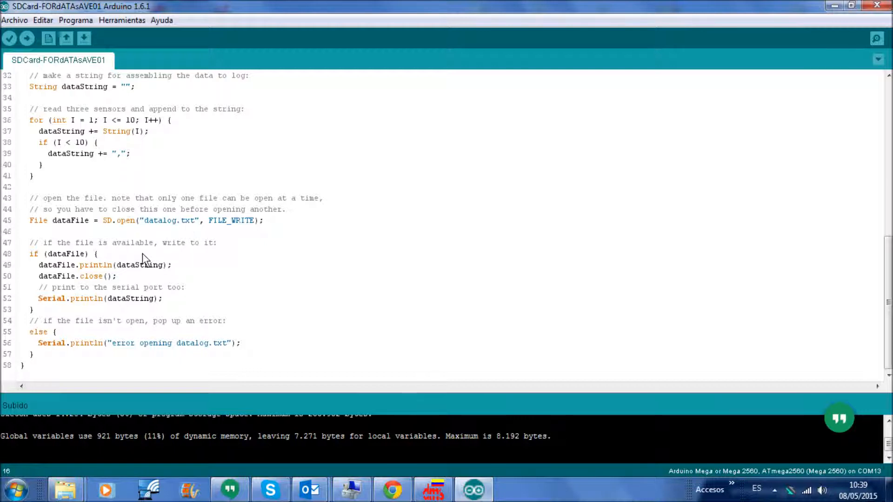
mouse_move(110, 284)
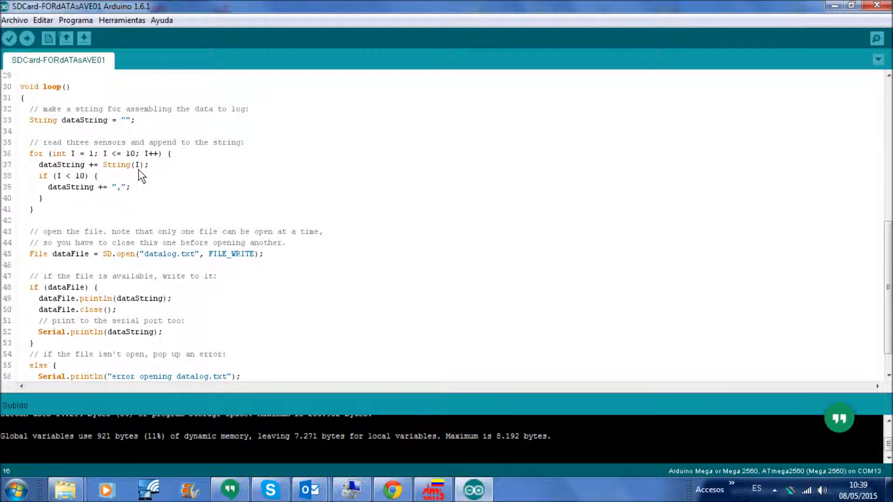
mouse_move(144, 210)
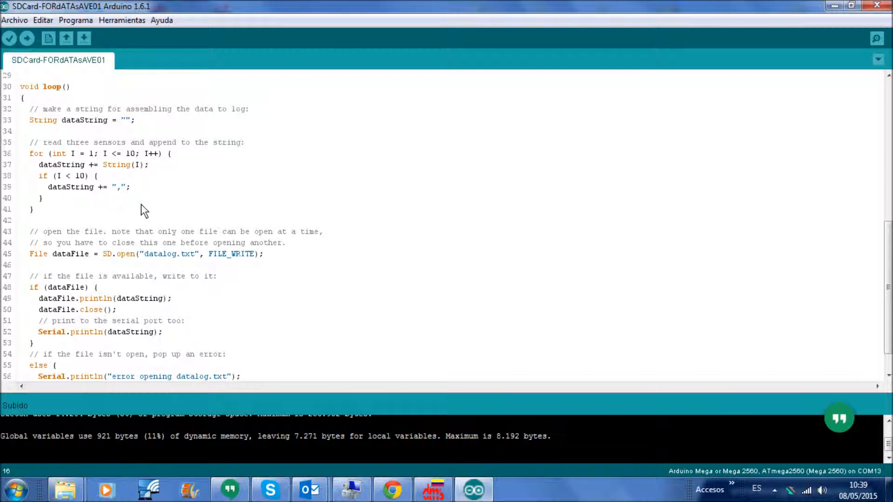
mouse_move(151, 214)
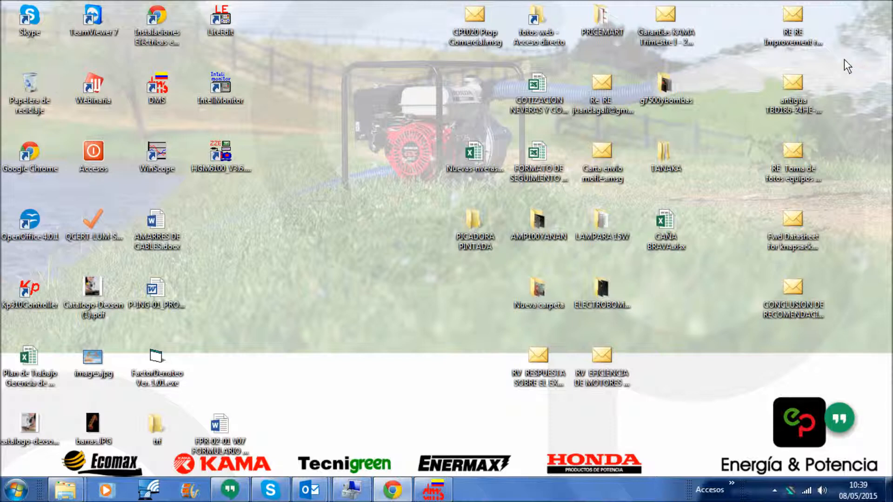
mouse_move(747, 277)
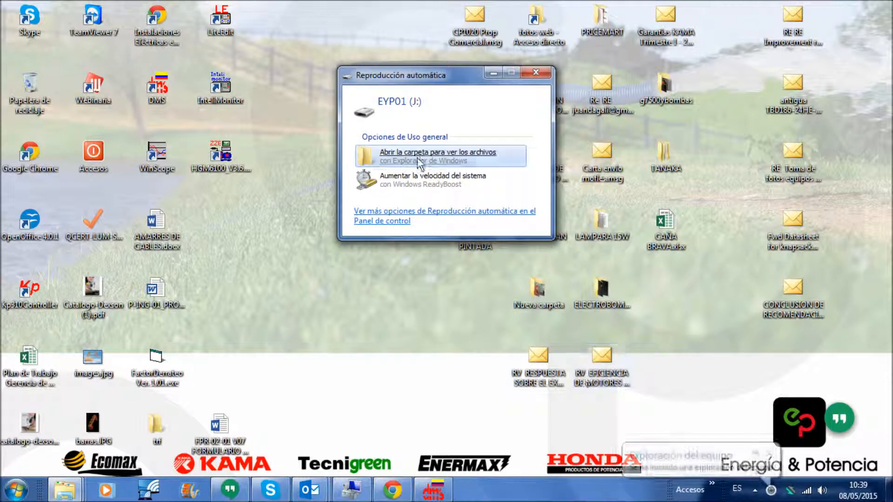
Step: Browse the EYP01 SD card from AutoPlay and open DATALOG.TXT in Notepad
left_click(437, 156)
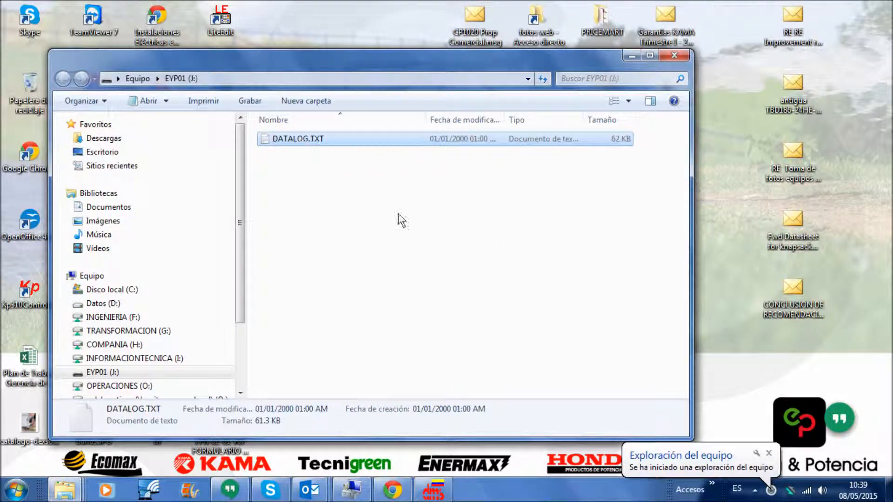
double_click(298, 139)
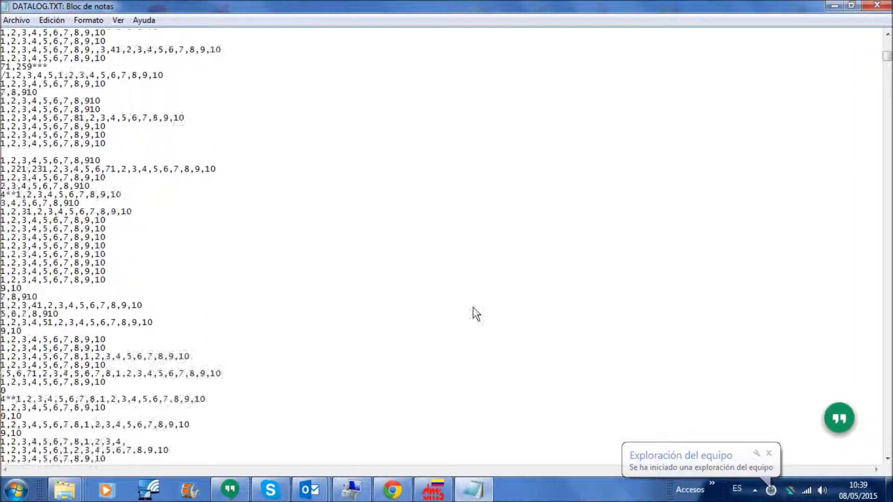
Step: Scroll through the comma-separated readings in DATALOG.TXT, then close Notepad
scroll("down", 3)
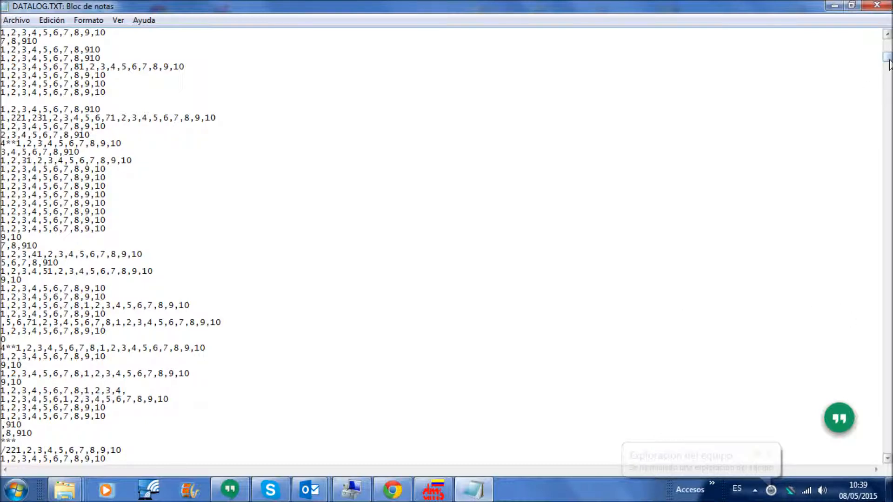
scroll("down", 3)
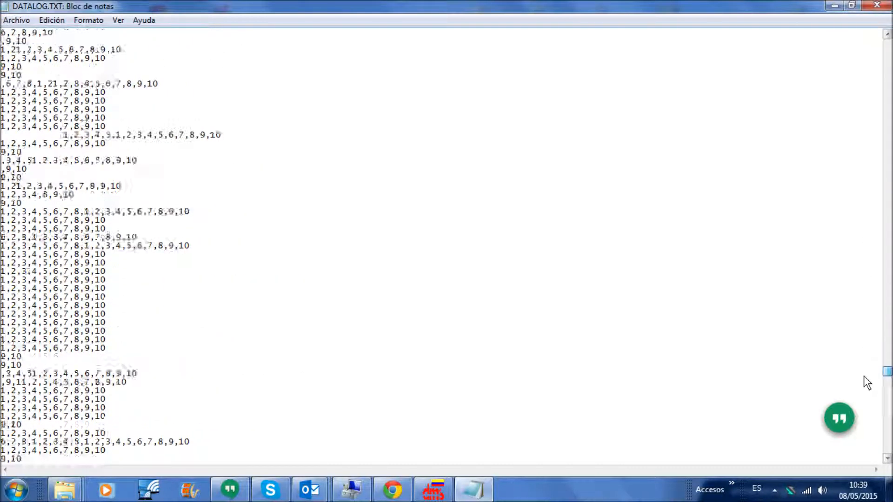
scroll("down", 3)
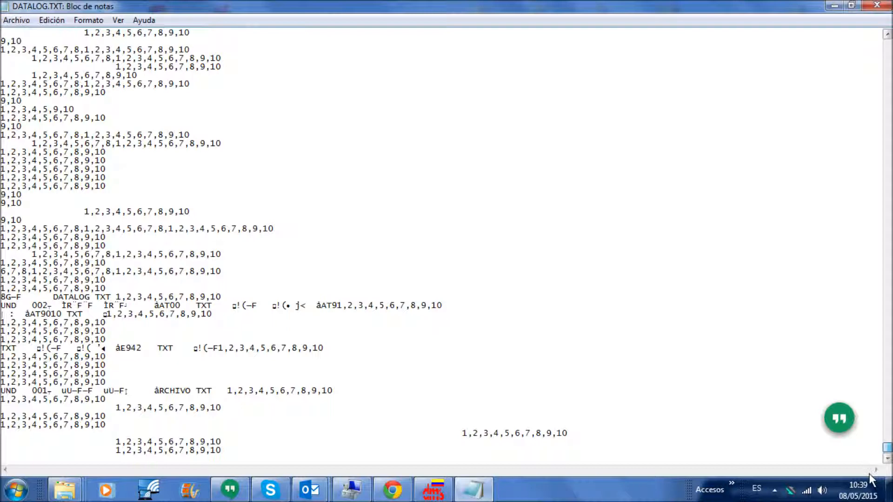
mouse_move(183, 374)
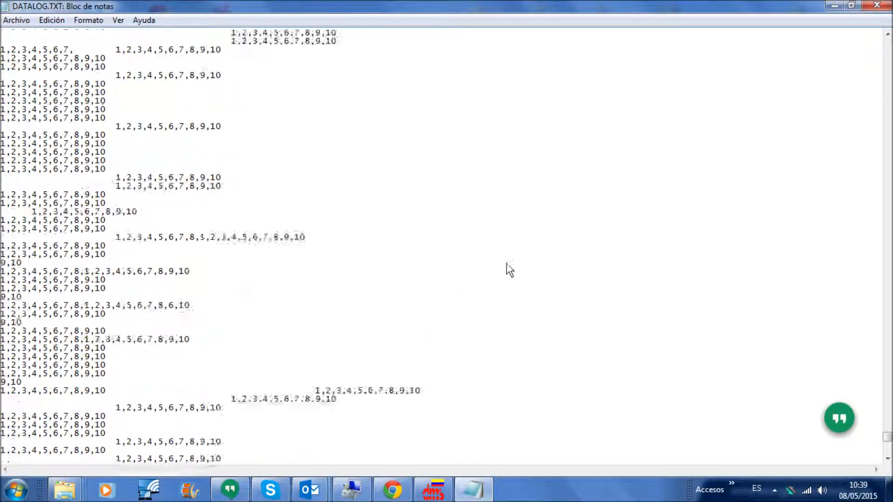
scroll("down", 3)
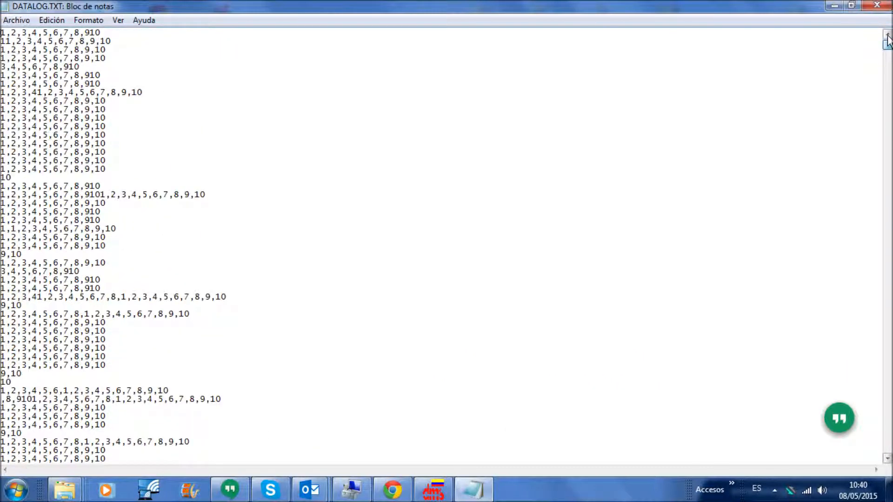
left_click(876, 7)
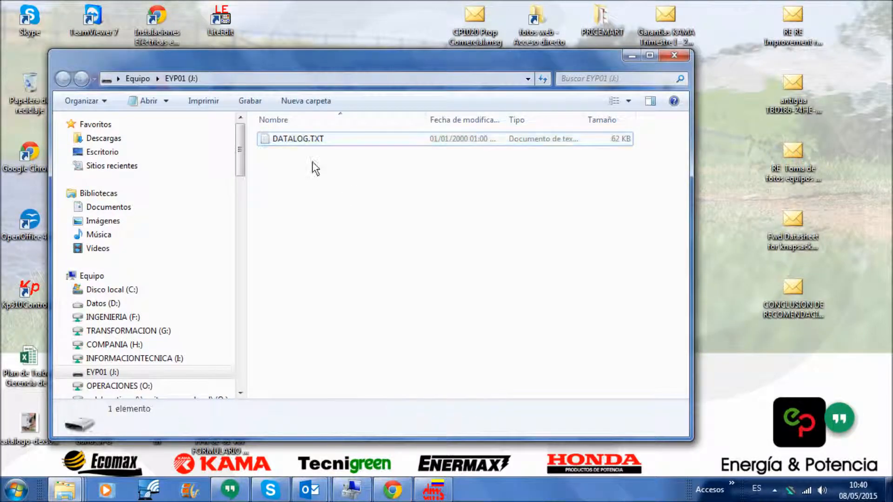
Step: Copy DATALOG.TXT, rename the copy DATALOG .CSV, and open it in Excel
right_click(298, 138)
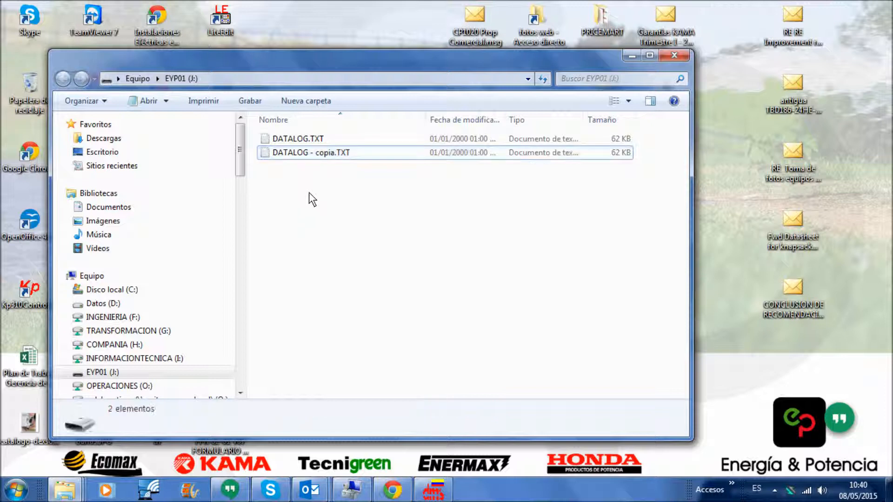
left_click(310, 152)
type("DATALOG .CSV")
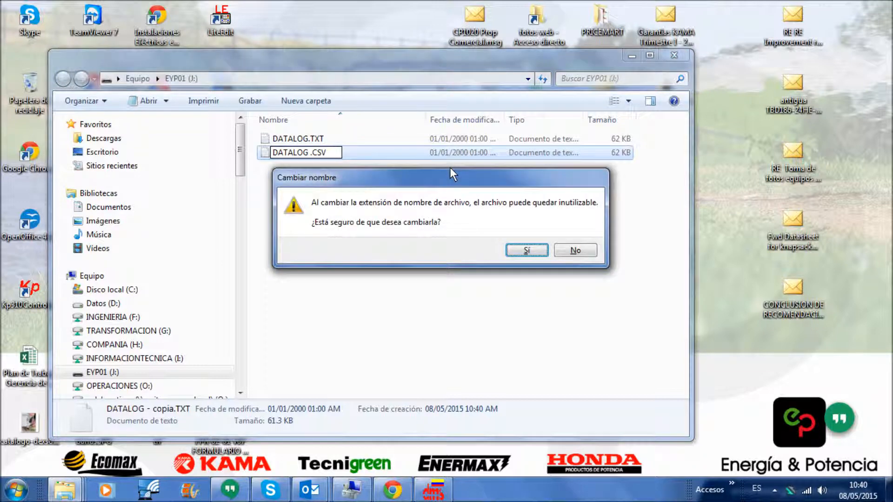
left_click(527, 250)
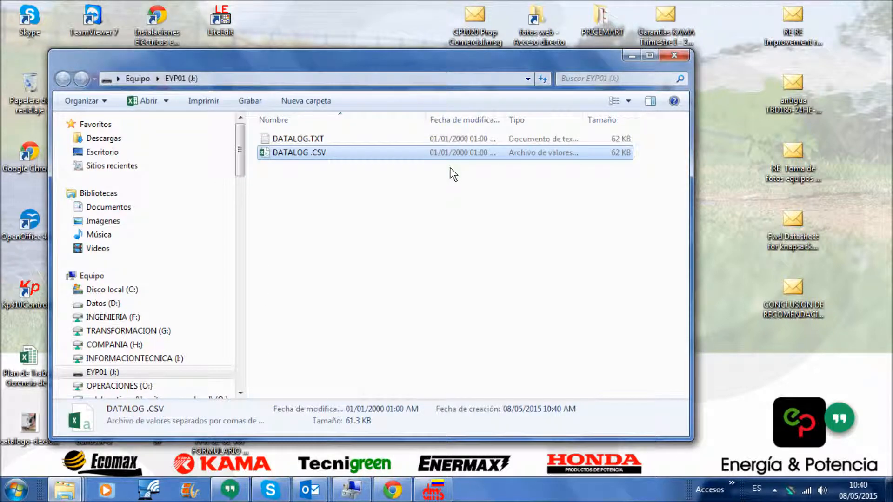
double_click(299, 151)
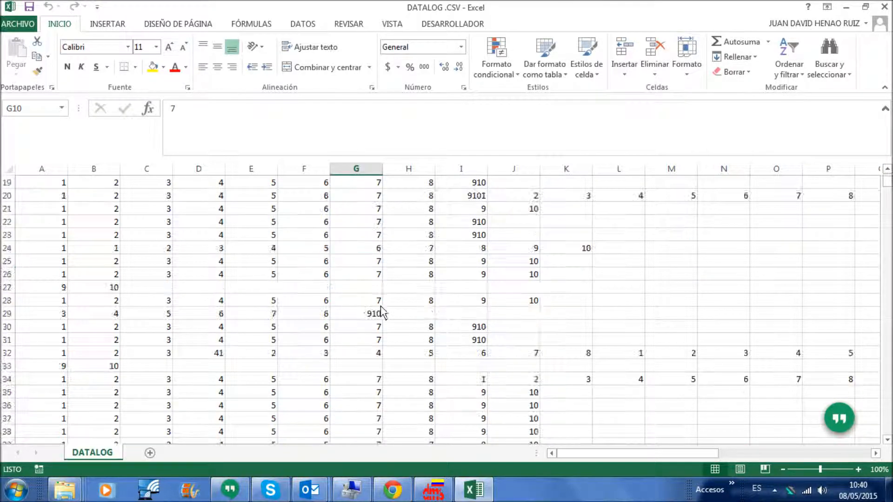
Step: Scroll through the DATALOG readings split into Excel columns
scroll("down", 3)
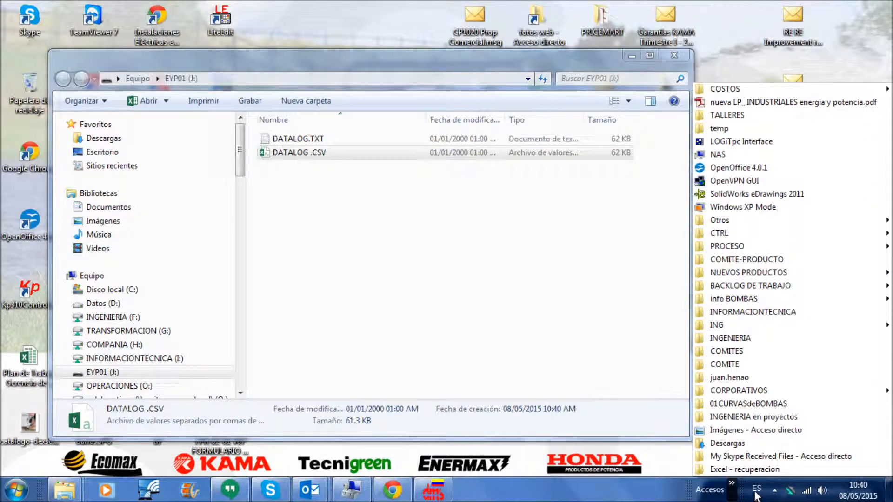
left_click(775, 490)
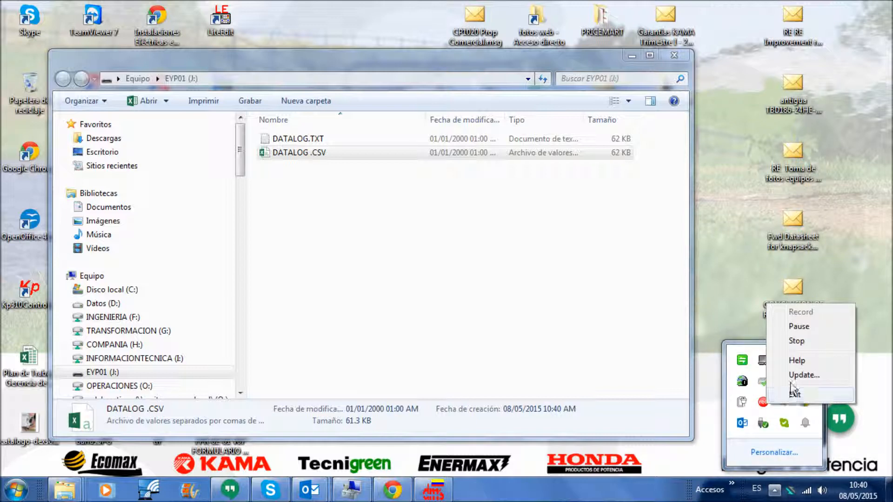
mouse_move(797, 341)
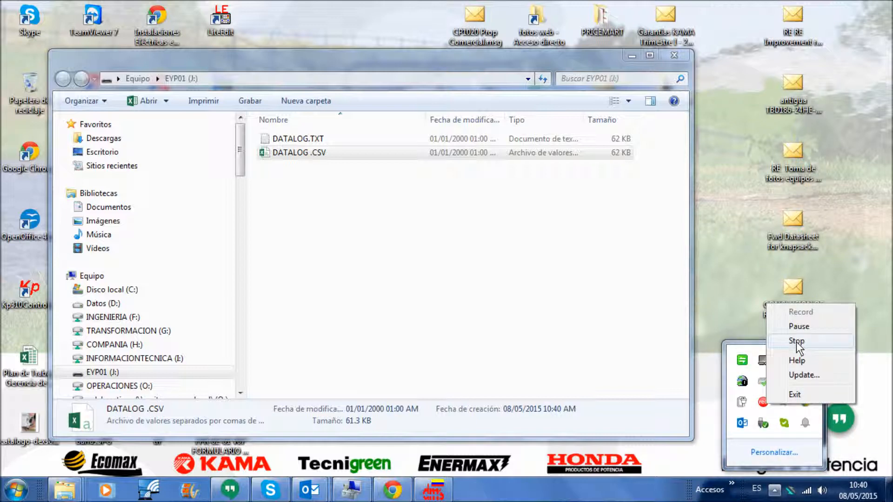